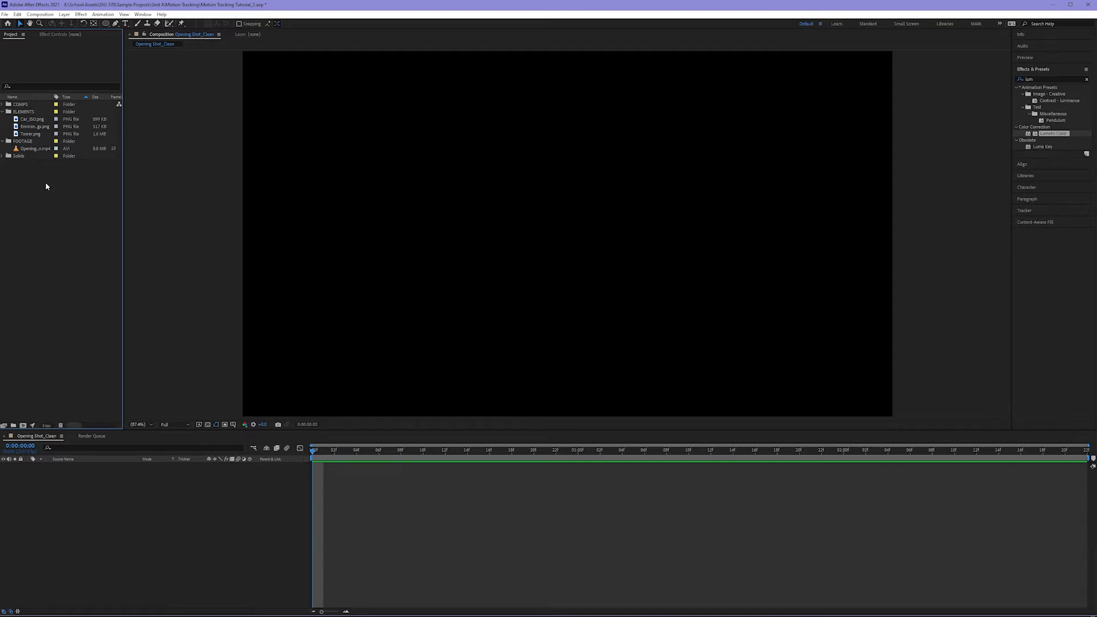
- Make a new composition from Opening_Shot_Clean.mp4 and select the car, tower and building images to add
left_click(32, 149)
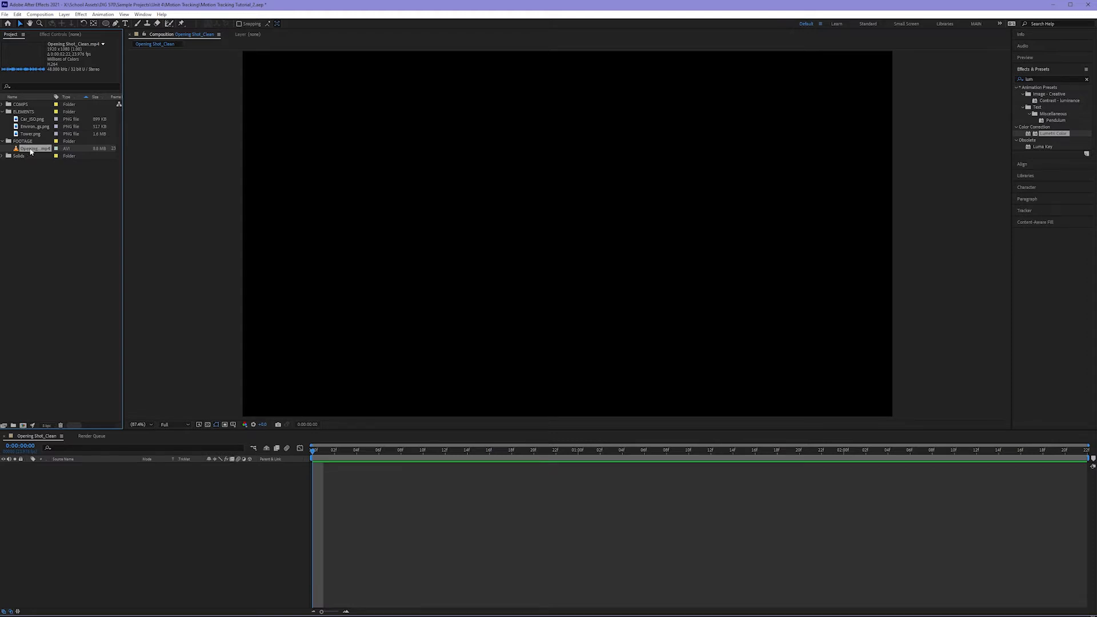
right_click(33, 149)
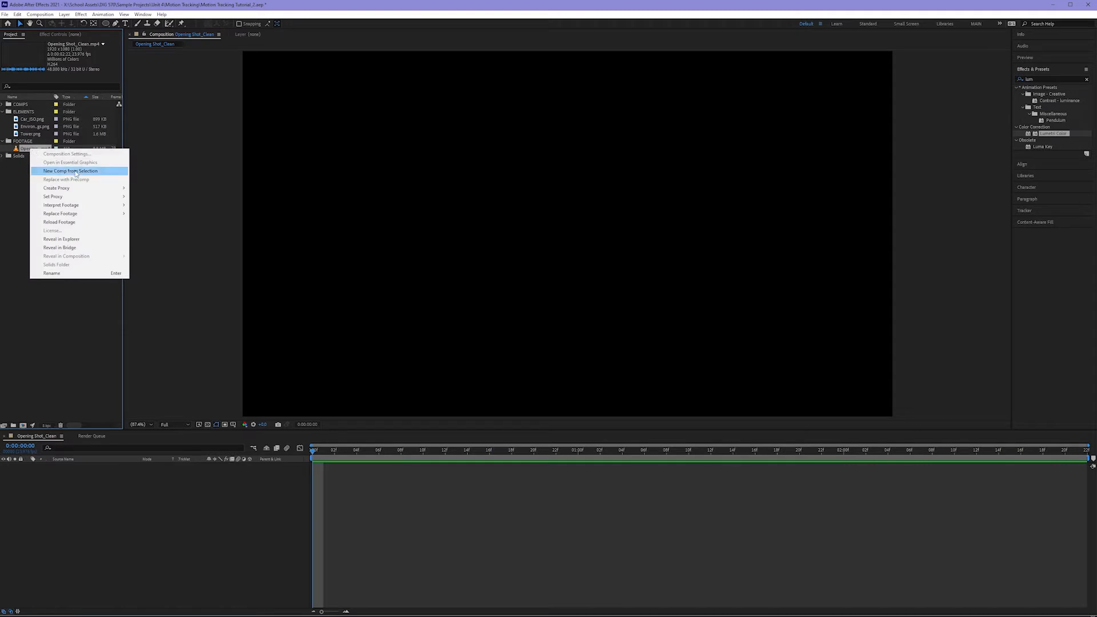
left_click(70, 170)
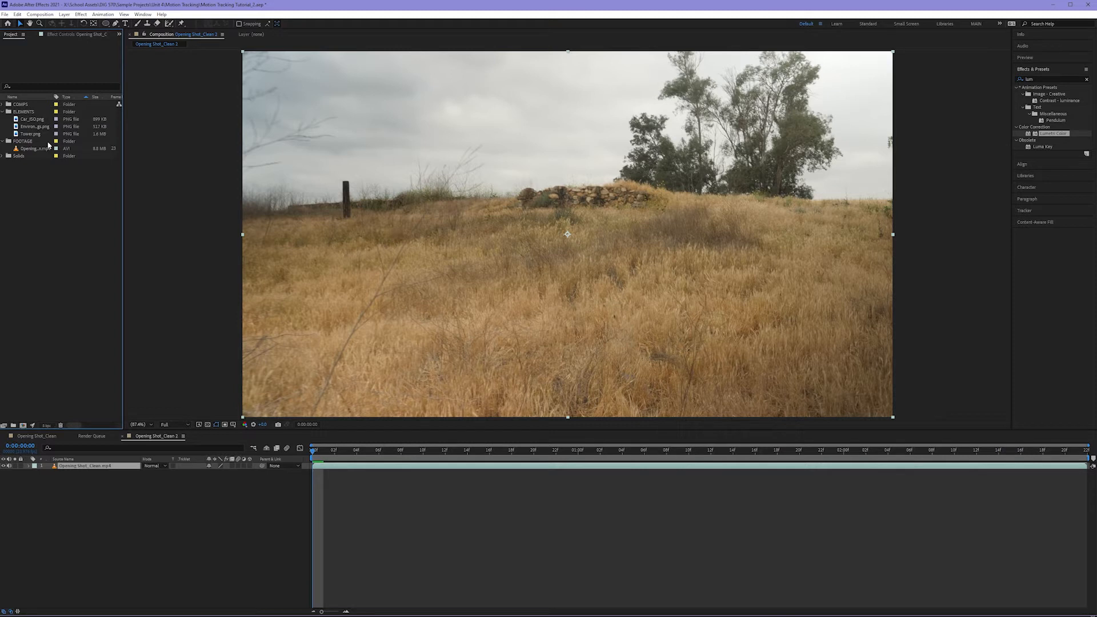
left_click(31, 133)
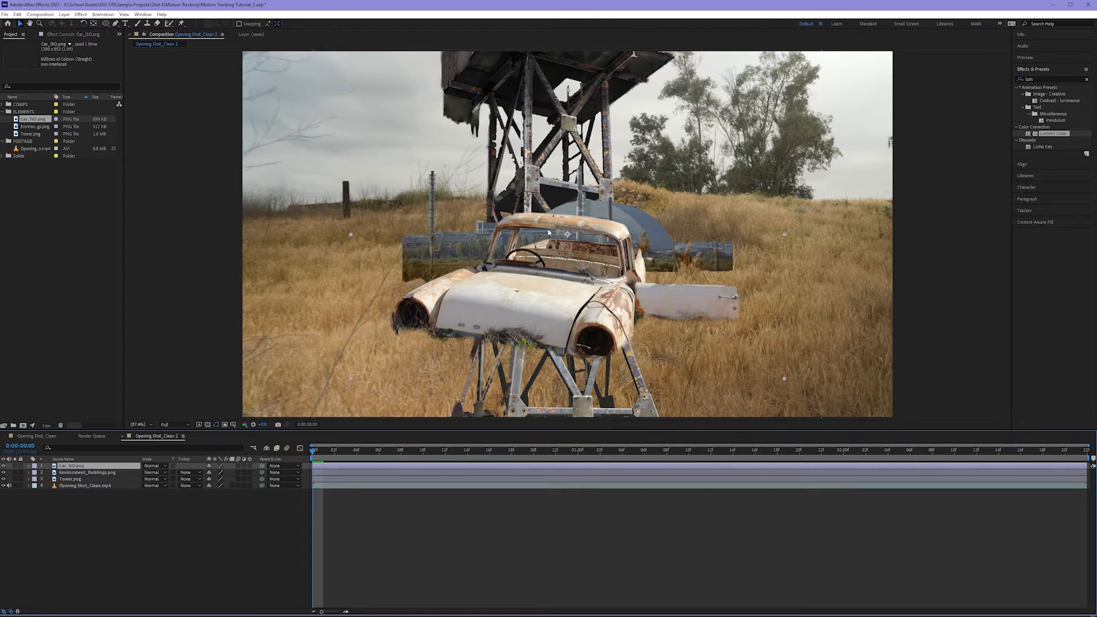
mouse_move(679, 187)
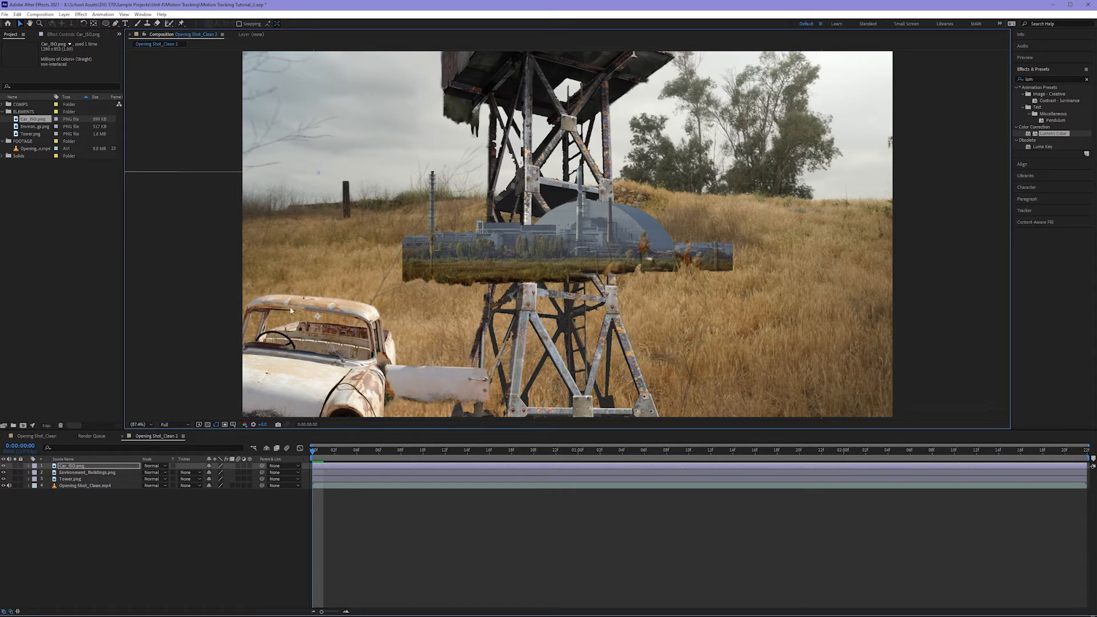
- Scale the buildings layer down so it sits small on the left horizon
left_click(87, 472)
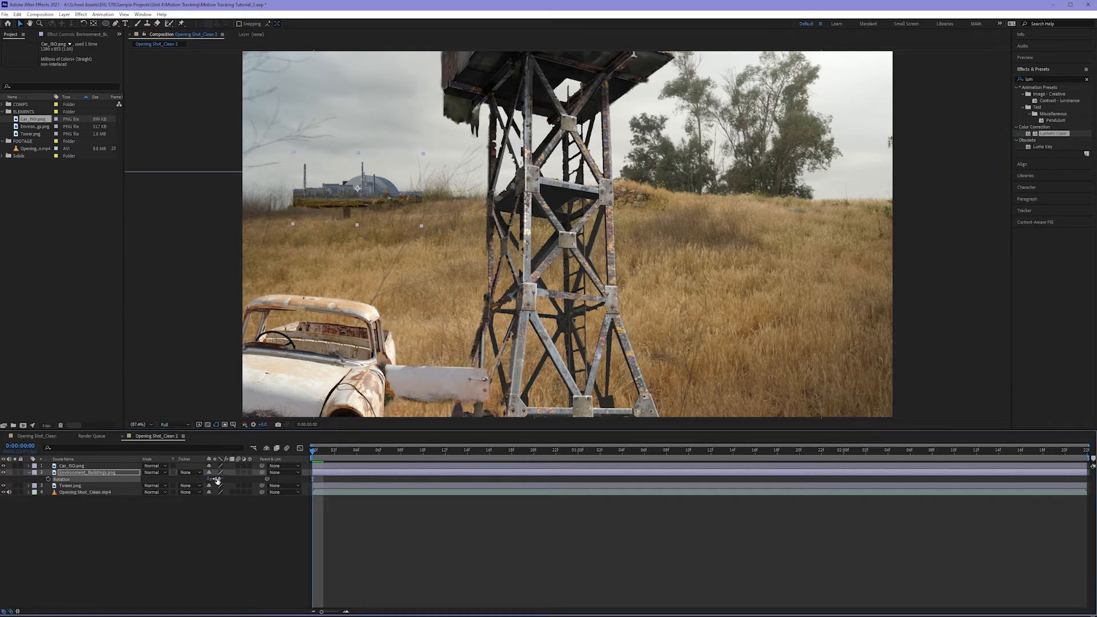
left_click(70, 486)
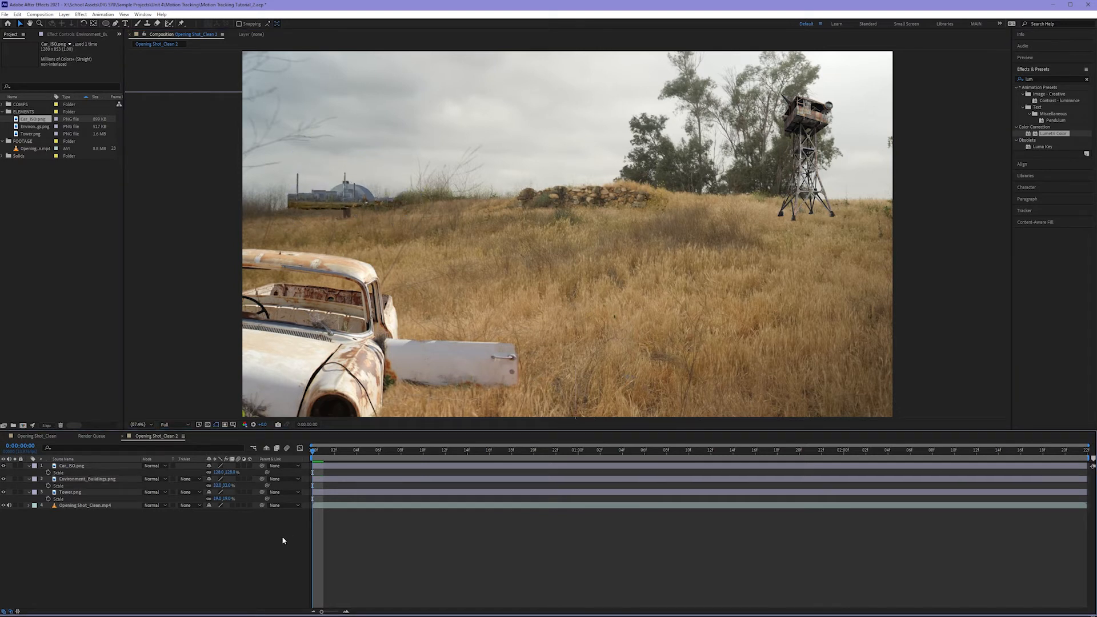
mouse_move(281, 541)
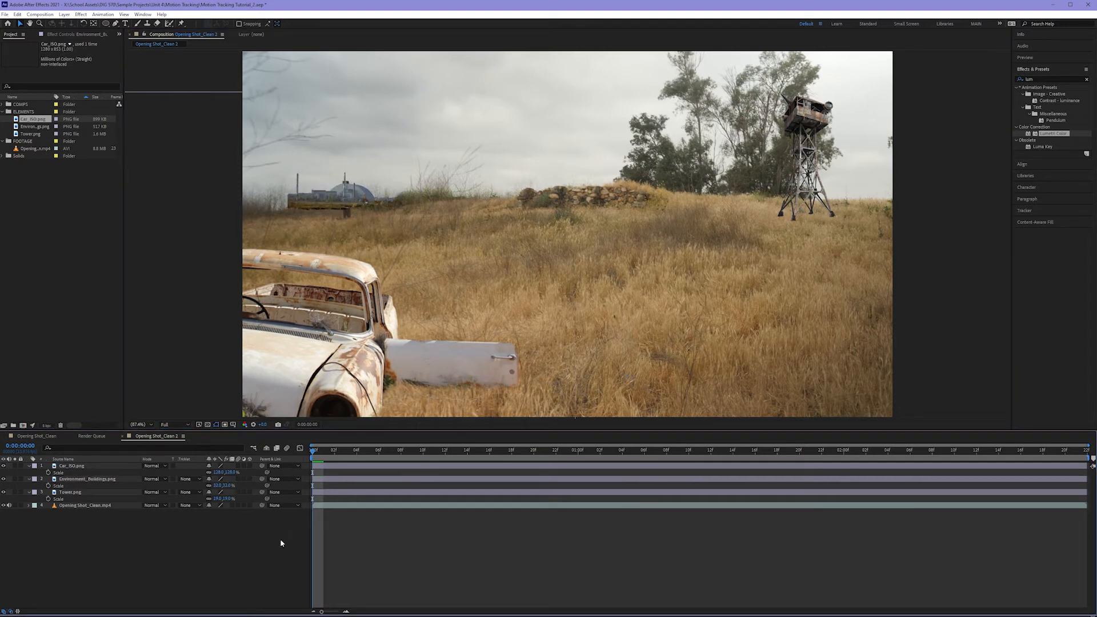
mouse_move(314, 517)
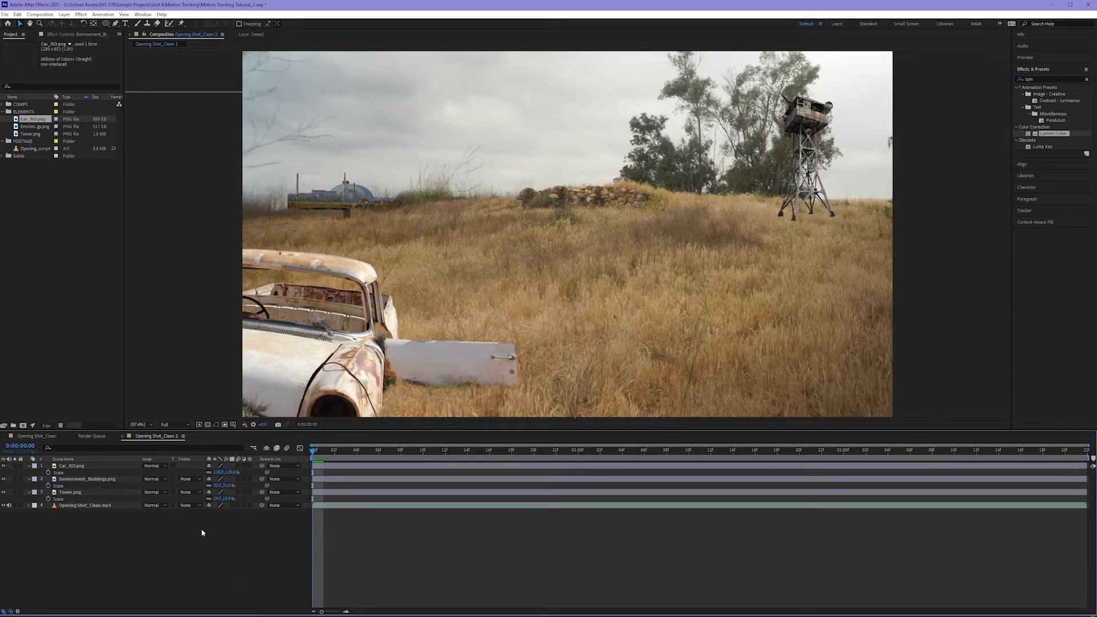
mouse_move(763, 441)
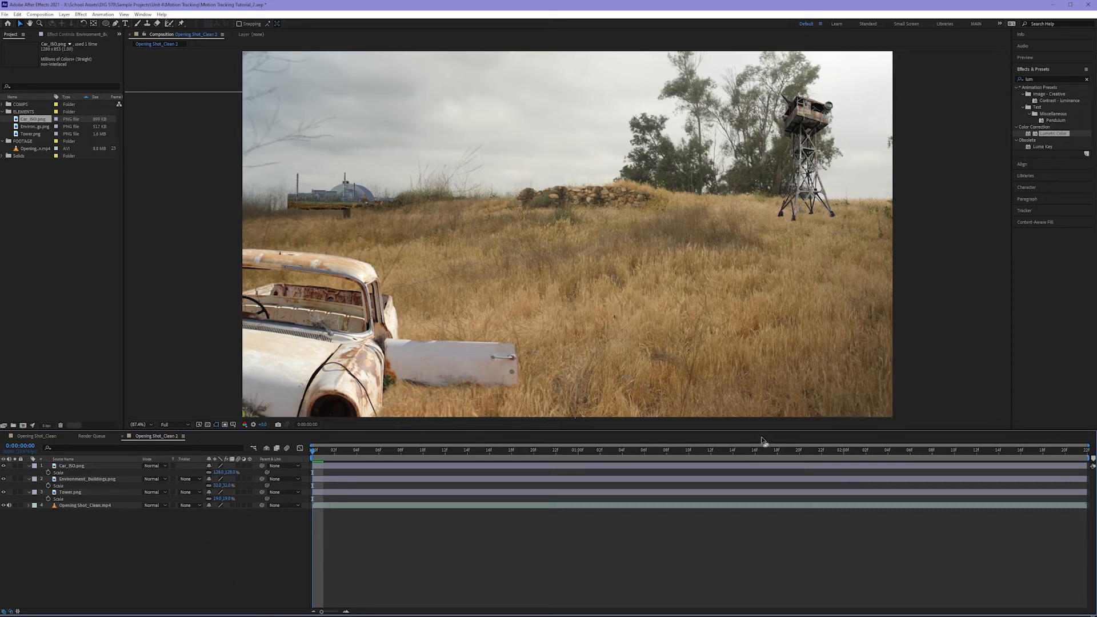
left_click(766, 451)
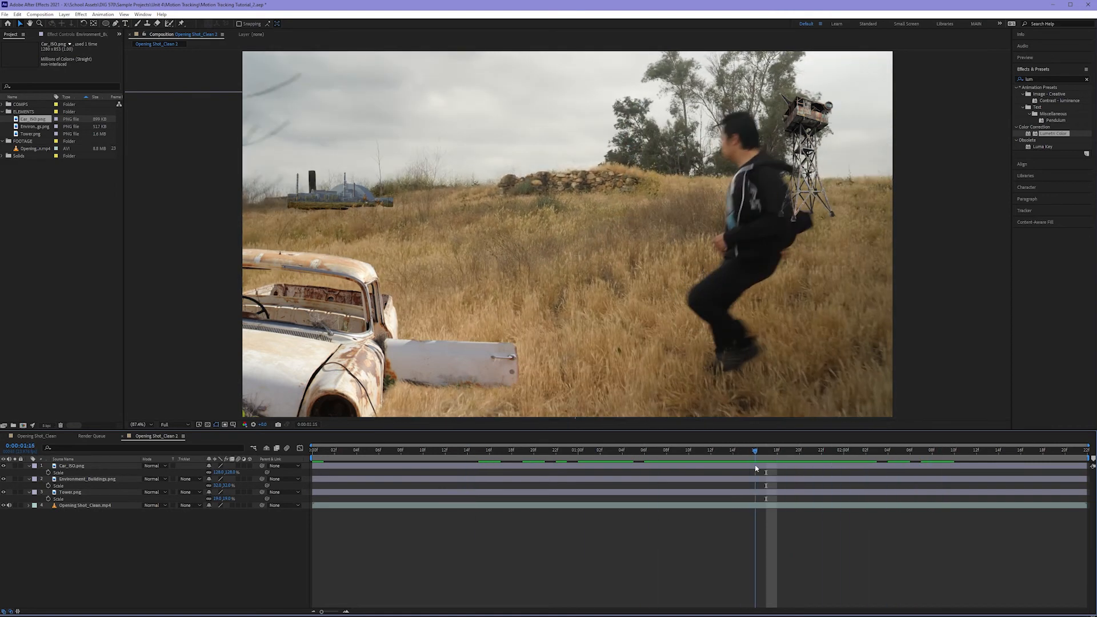
left_click(766, 451)
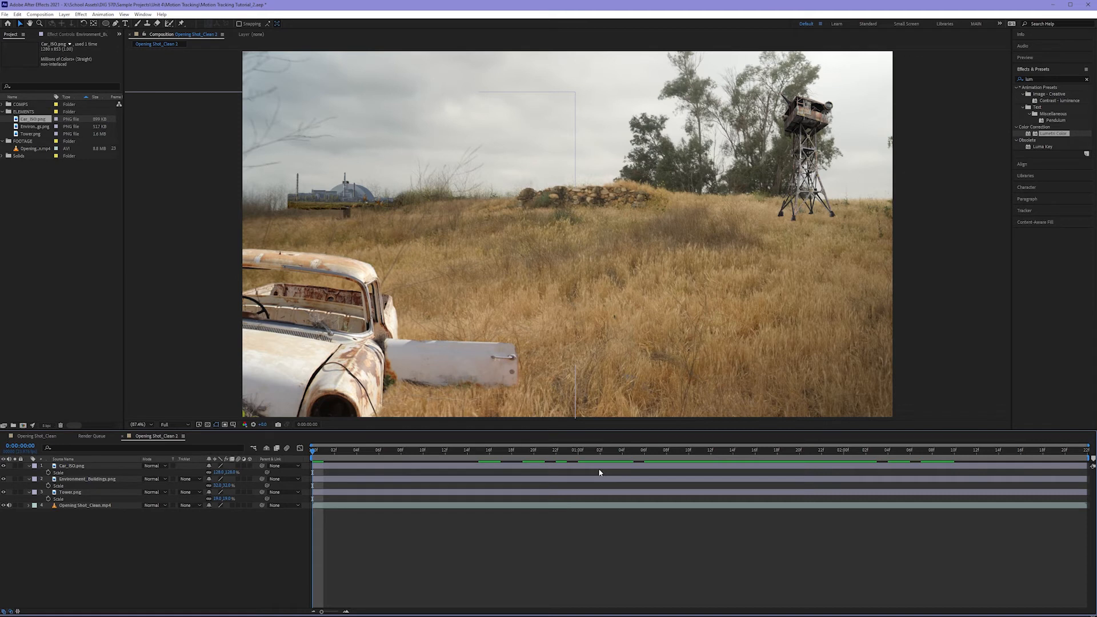
mouse_move(710, 202)
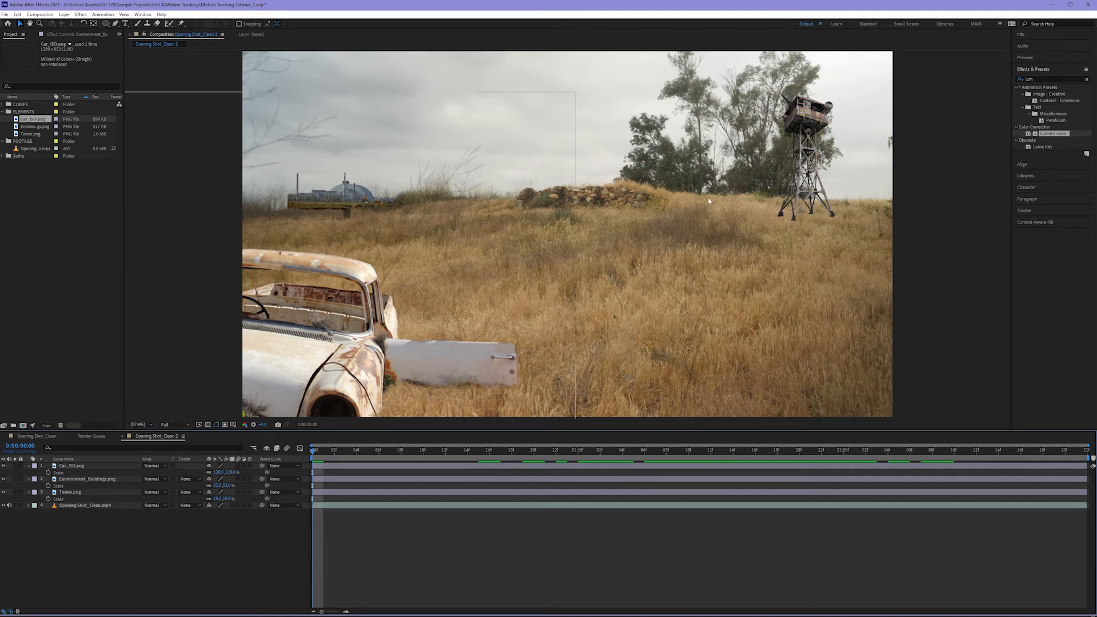